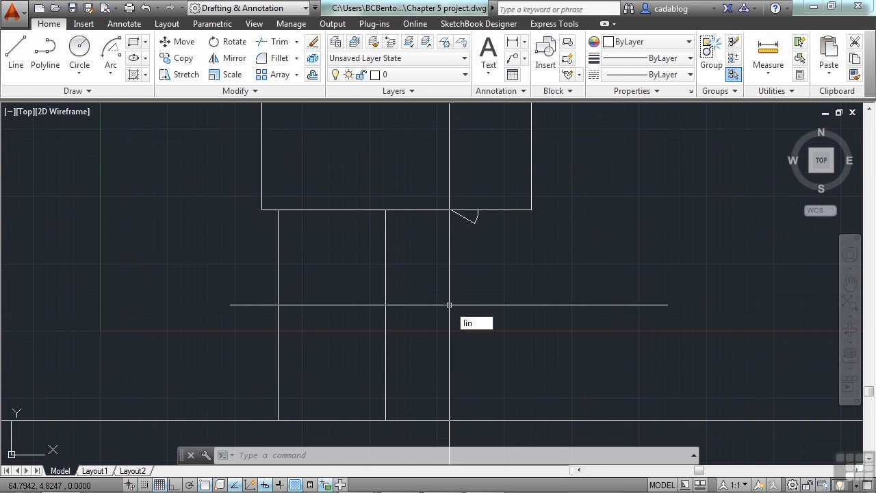
# Draw the two walkway edge lines from the building's front wall, perpendicular to the line below, with Ortho on
pyautogui.press('Escape')
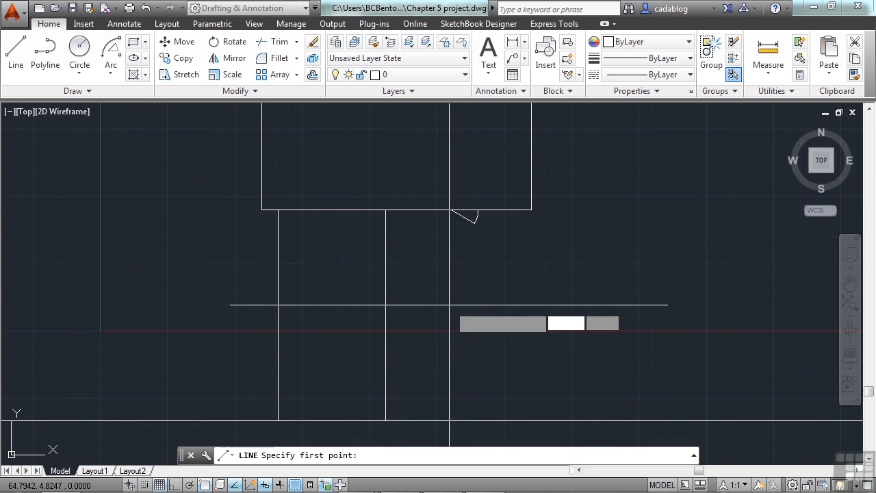
pyautogui.moveTo(444, 208)
pyautogui.write('nea')
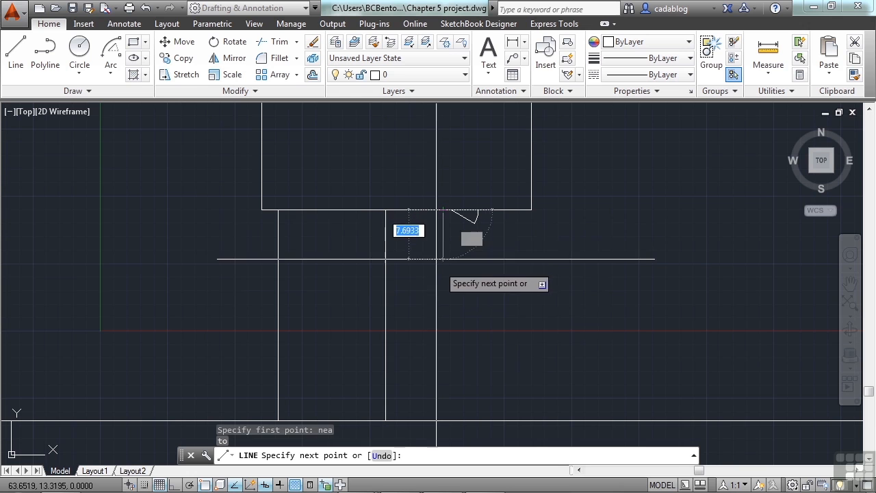
pyautogui.press('f8')
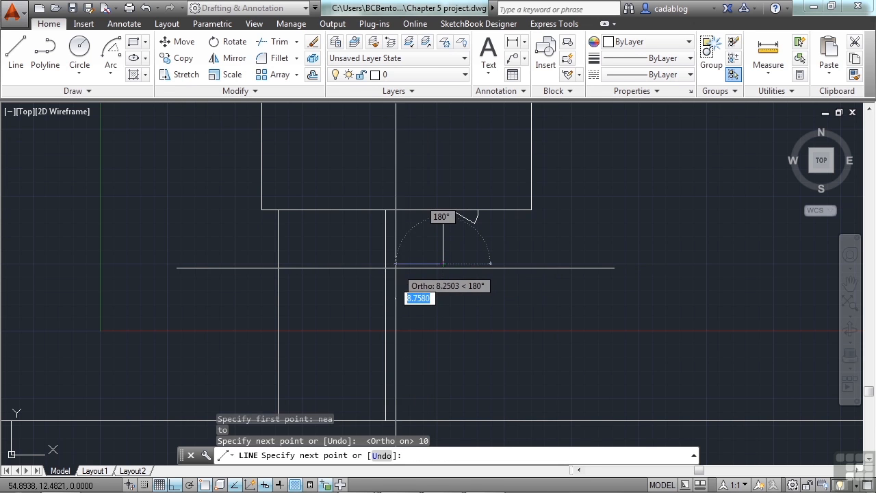
pyautogui.moveTo(384, 264)
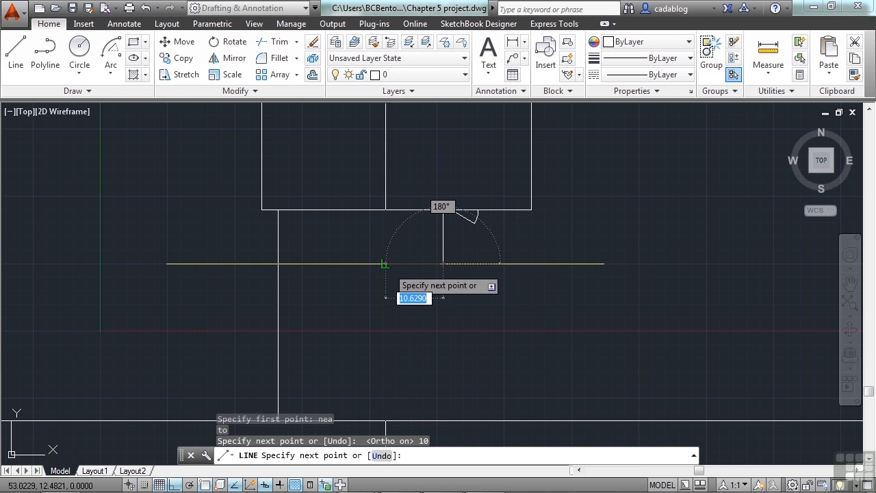
pyautogui.write('p')
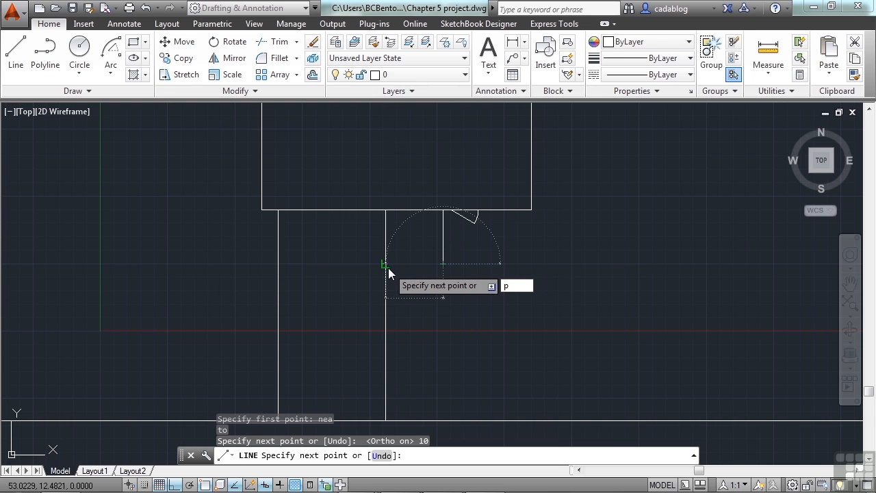
pyautogui.write('er')
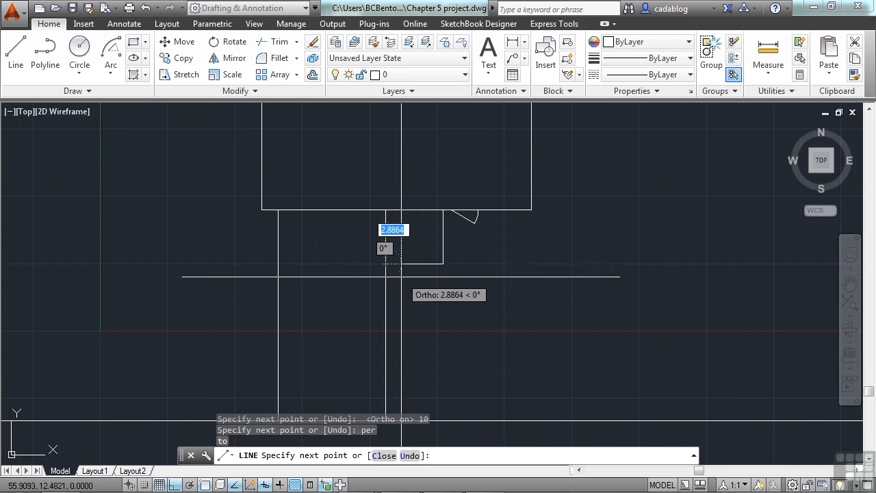
pyautogui.click(488, 293)
pyautogui.write('nea')
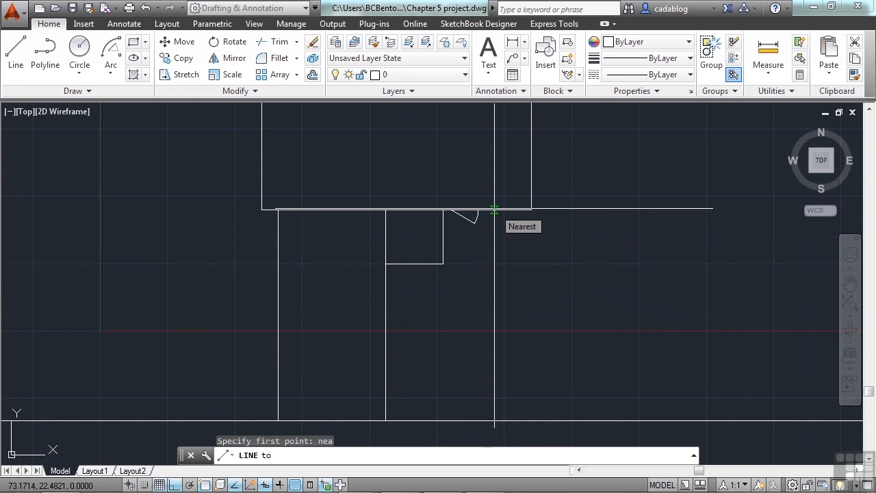
pyautogui.click(493, 208)
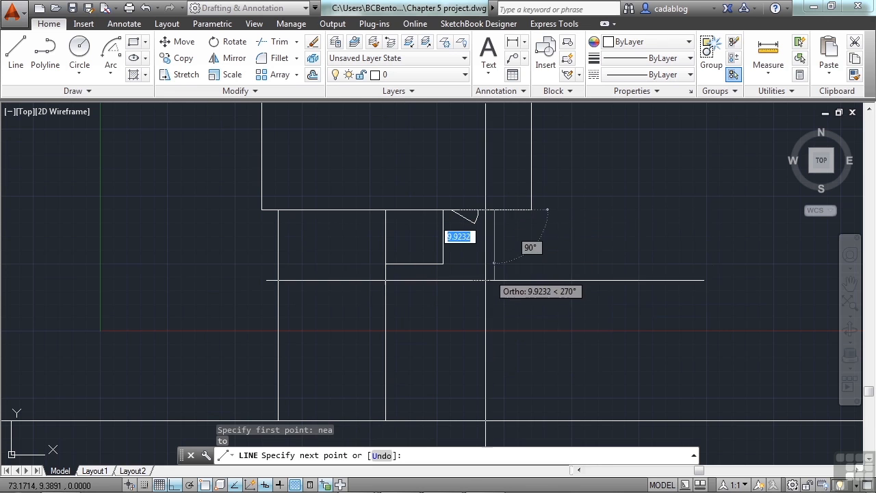
pyautogui.moveTo(459, 301)
pyautogui.write('per')
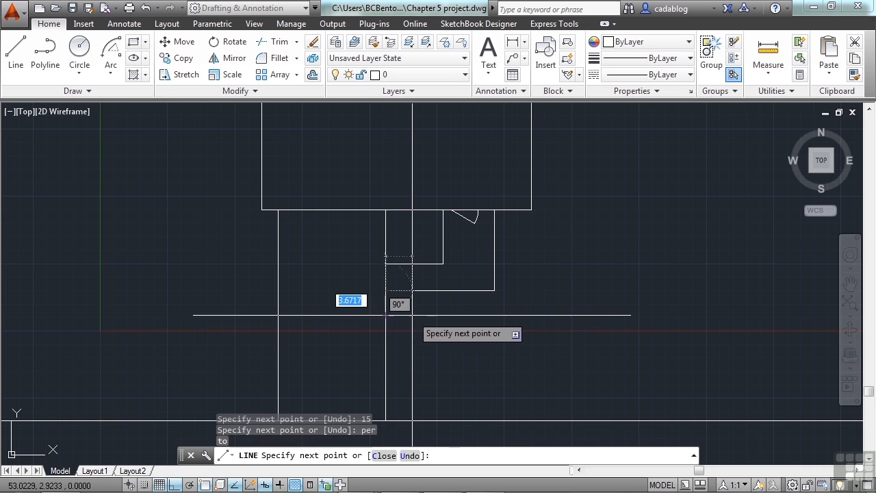
pyautogui.click(523, 257)
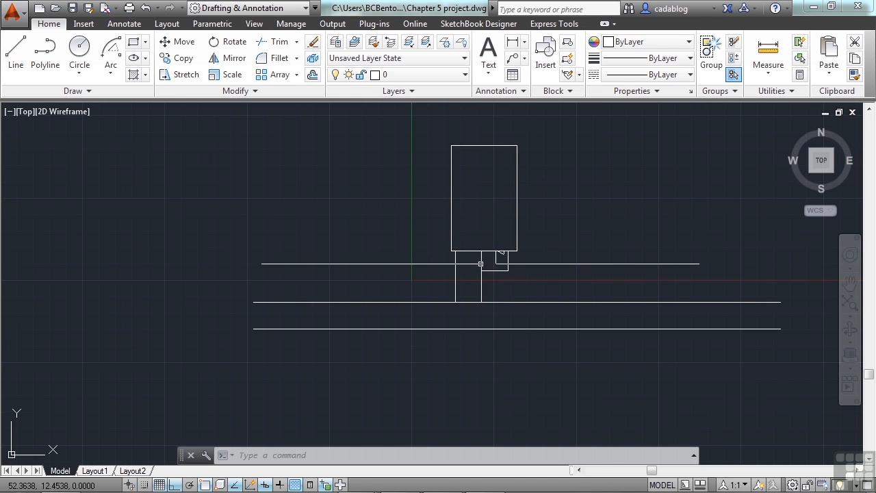
# Drag the stray horizontal line down below the road lines
pyautogui.moveTo(481, 262); pyautogui.dragTo(466, 334)
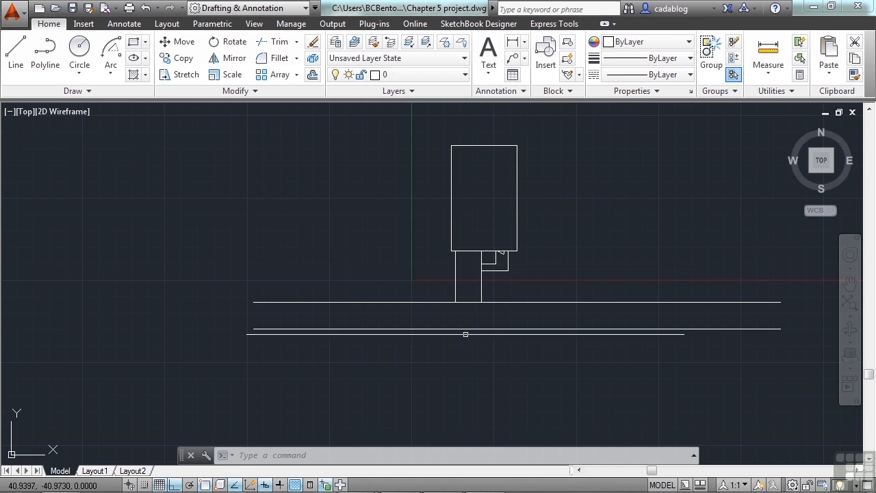
pyautogui.moveTo(333, 227)
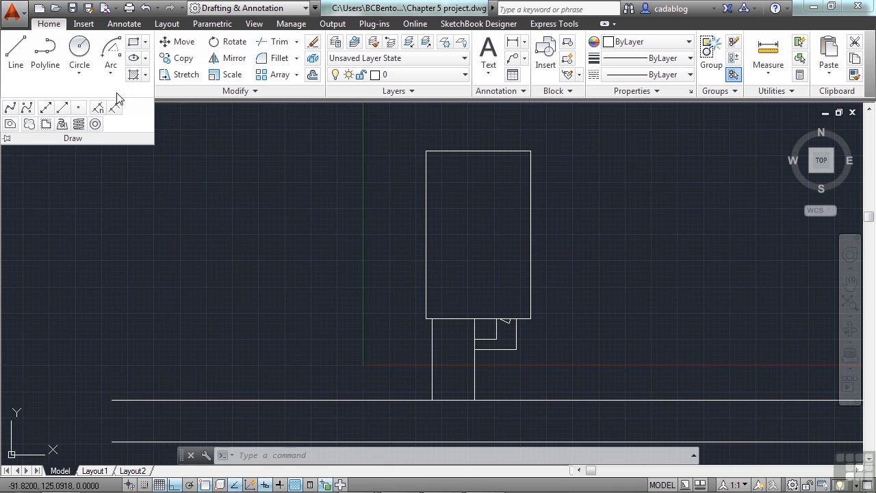
pyautogui.moveTo(79, 107)
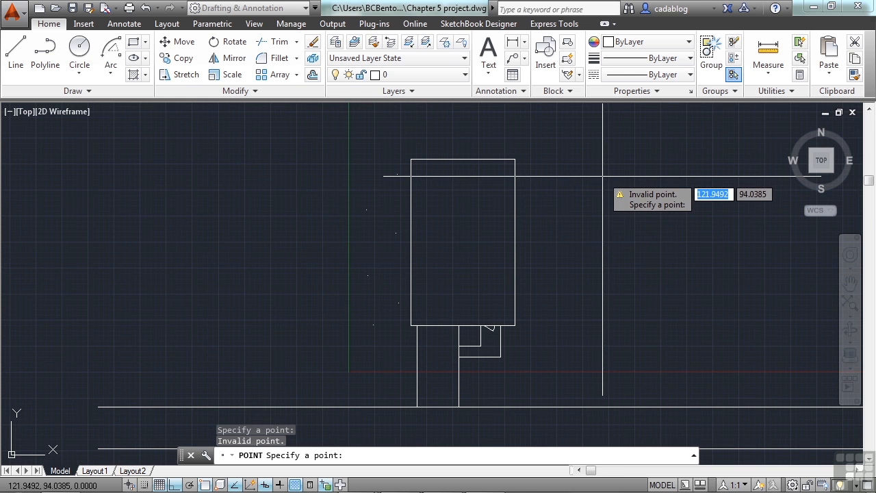
# Set the point style to the circle-with-cross marker in Point Style
pyautogui.press('Escape')
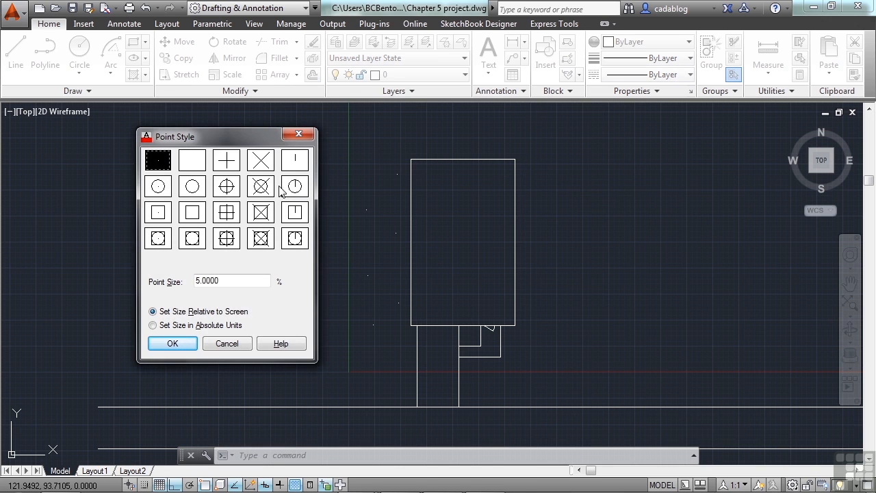
pyautogui.click(260, 186)
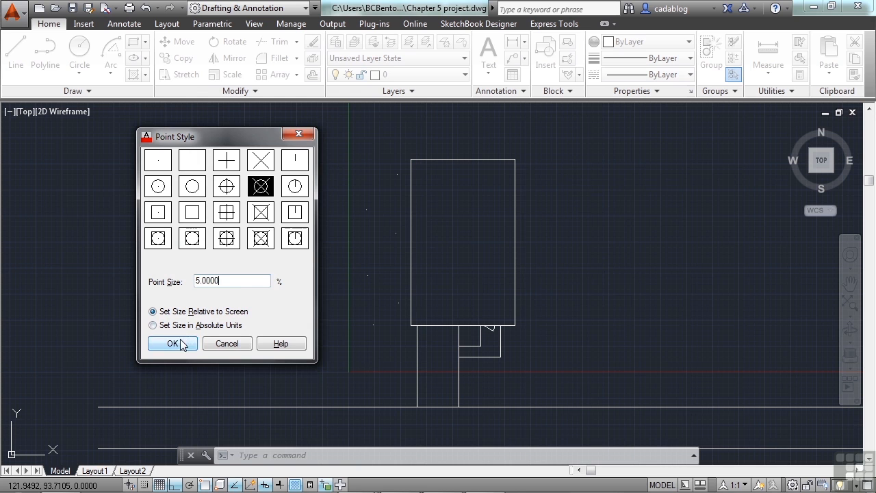
pyautogui.click(173, 342)
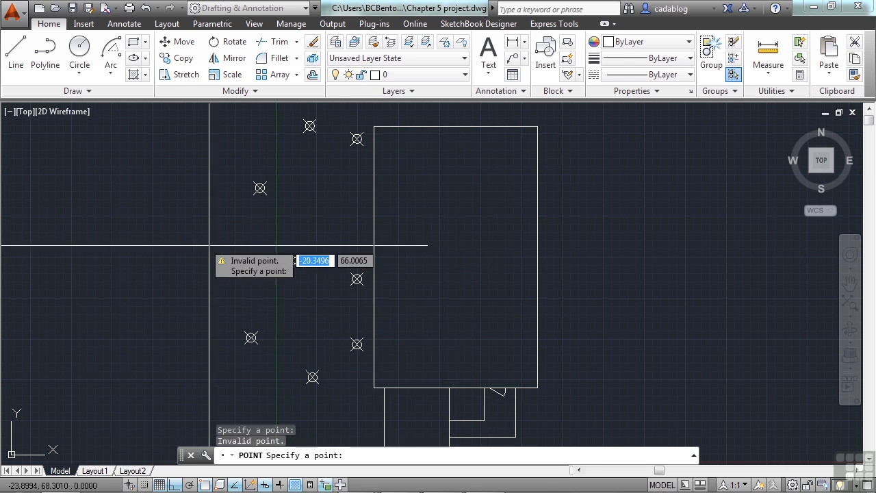
# Finish placing the stepping-stone point markers left of the building
pyautogui.press('Escape')
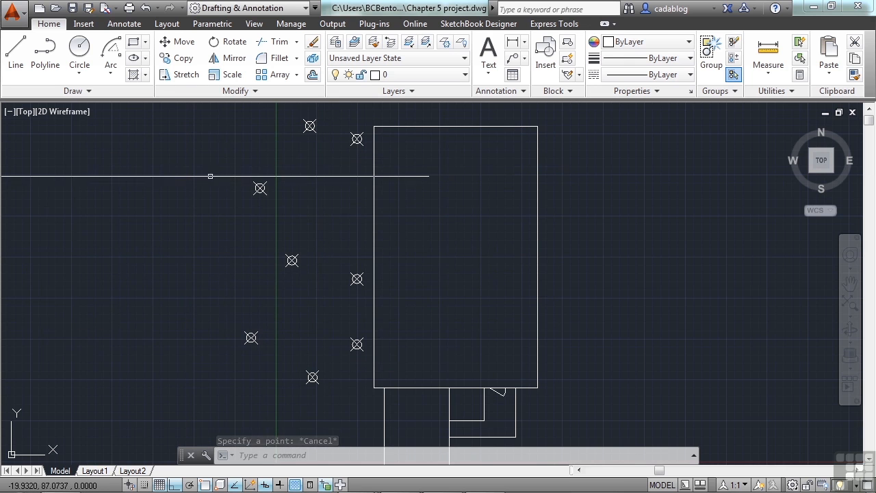
# Trace a polyline of arc segments through the stepping-stone points beside the building's left wall
pyautogui.click(45, 55)
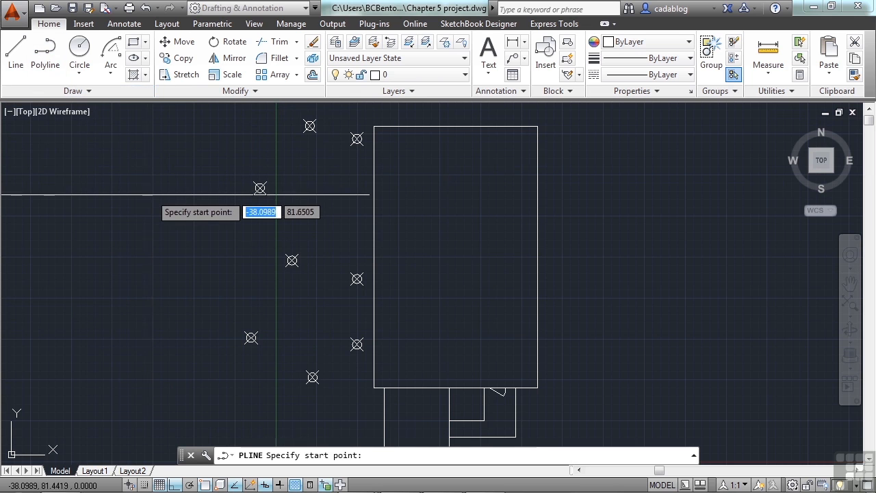
pyautogui.moveTo(356, 343)
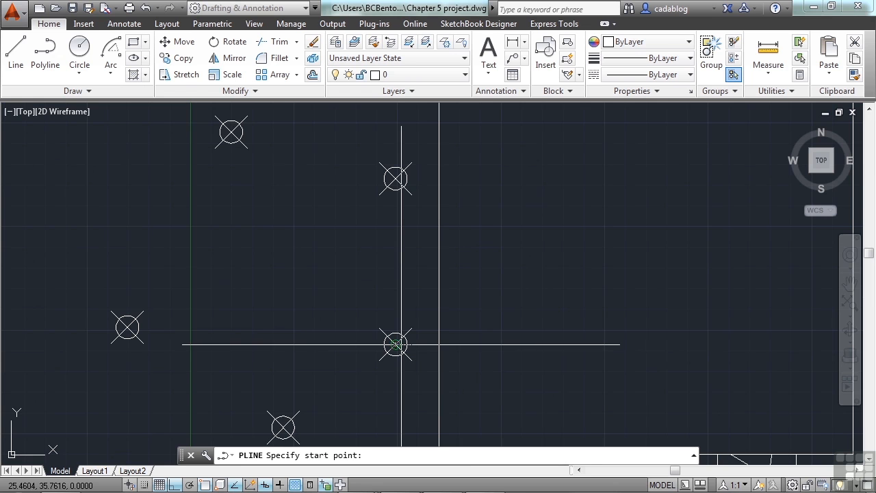
pyautogui.click(395, 345)
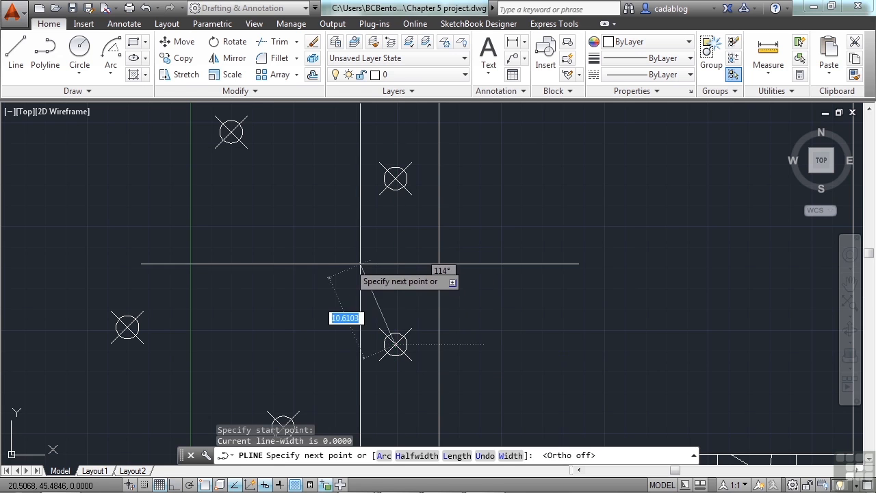
pyautogui.write('a')
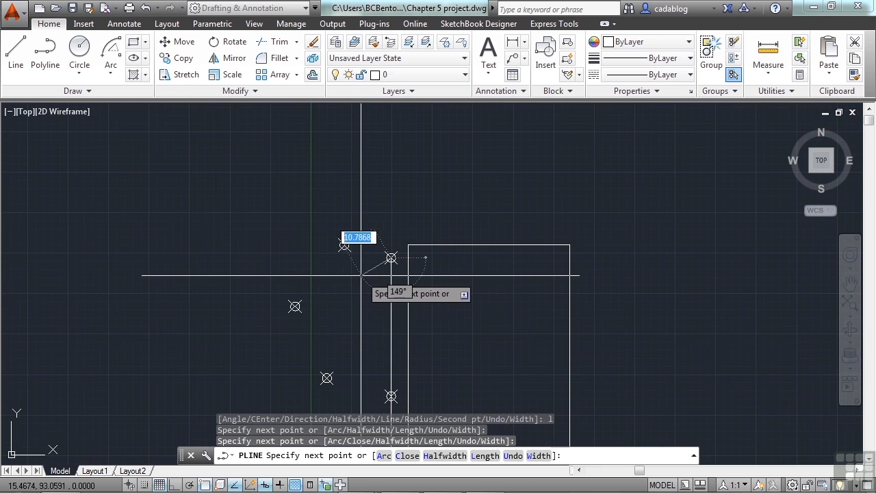
pyautogui.write('a')
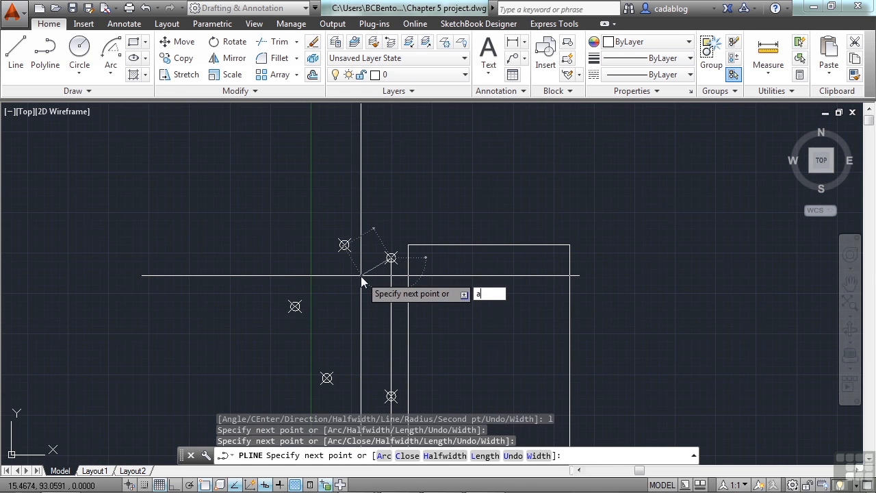
pyautogui.write('a')
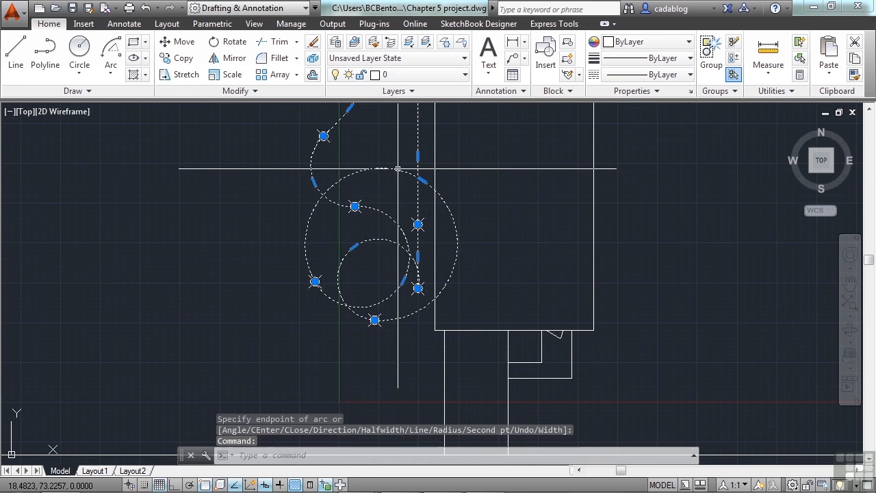
pyautogui.moveTo(422, 181)
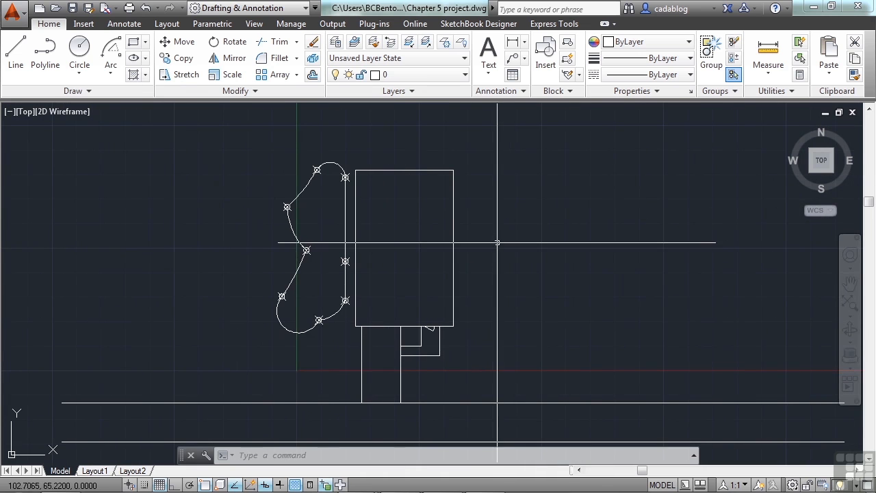
pyautogui.moveTo(506, 238)
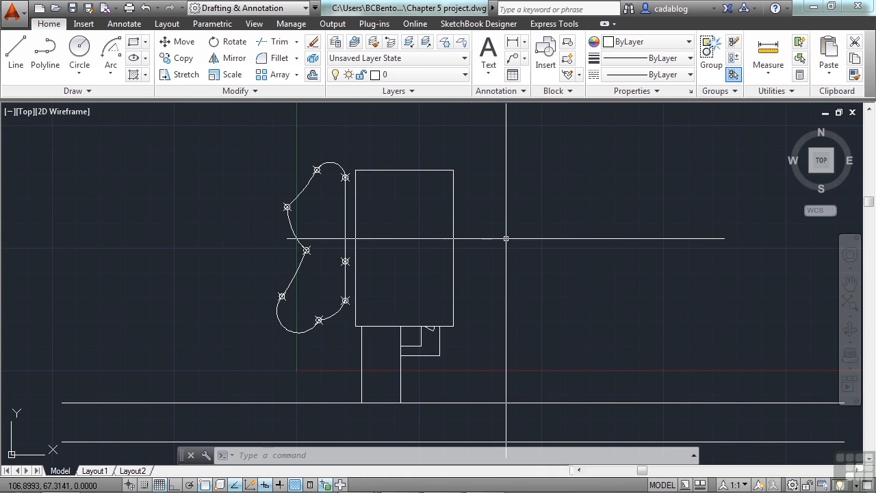
pyautogui.moveTo(501, 233)
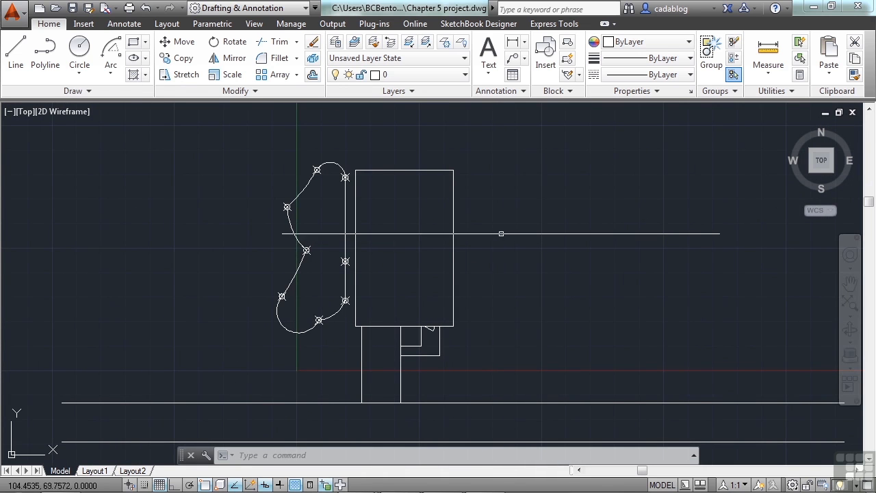
# Draw a center-defined ellipse right of the building with axis values 10 and 20
pyautogui.click(111, 66)
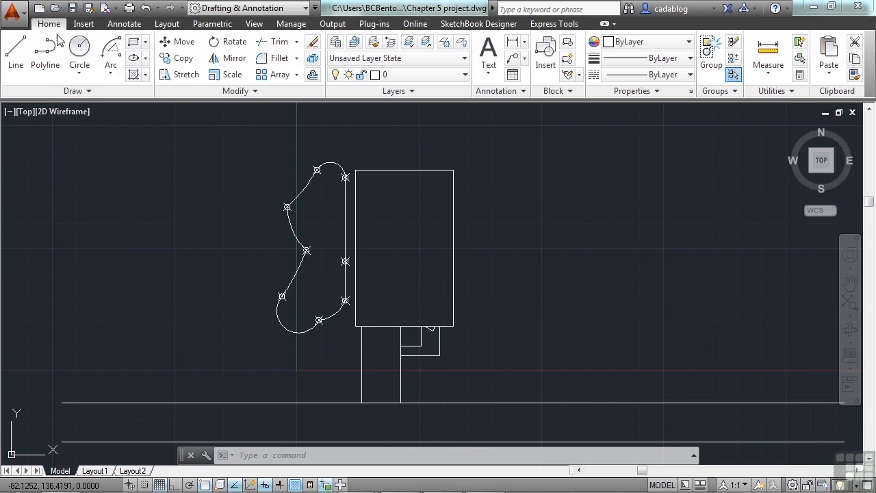
pyautogui.moveTo(134, 58)
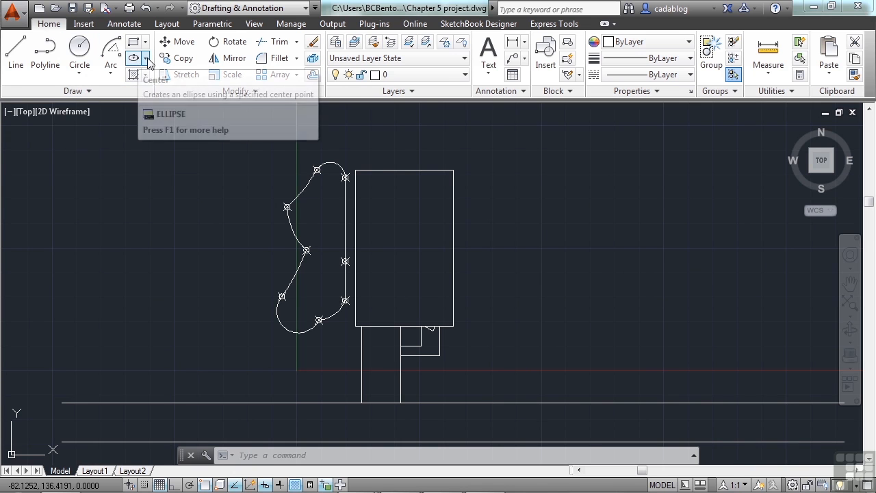
pyautogui.click(145, 58)
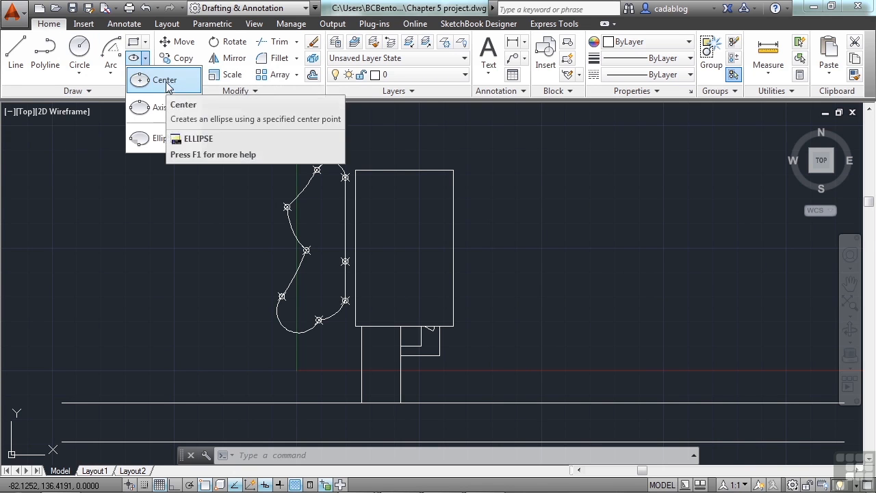
pyautogui.click(164, 79)
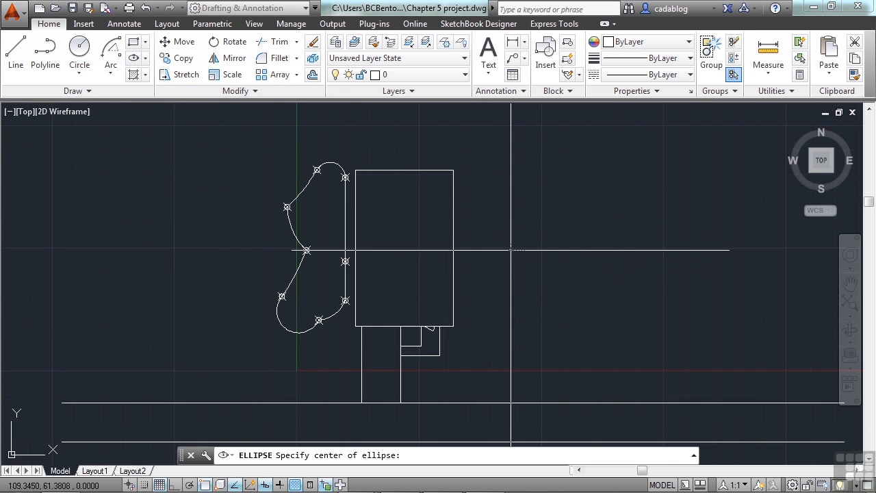
pyautogui.click(520, 249)
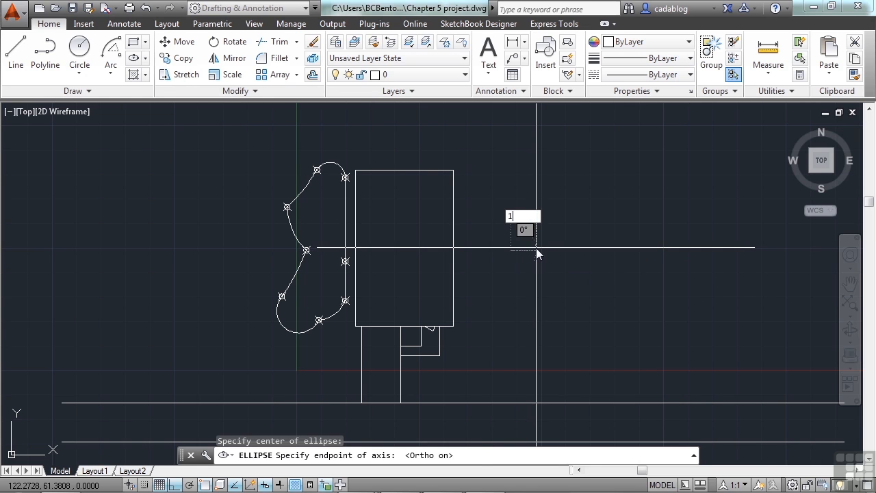
pyautogui.write('10')
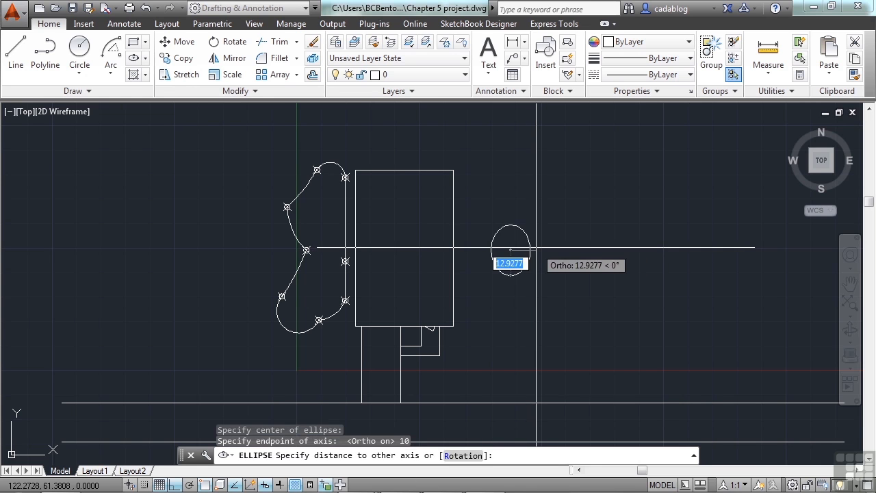
pyautogui.click(536, 247)
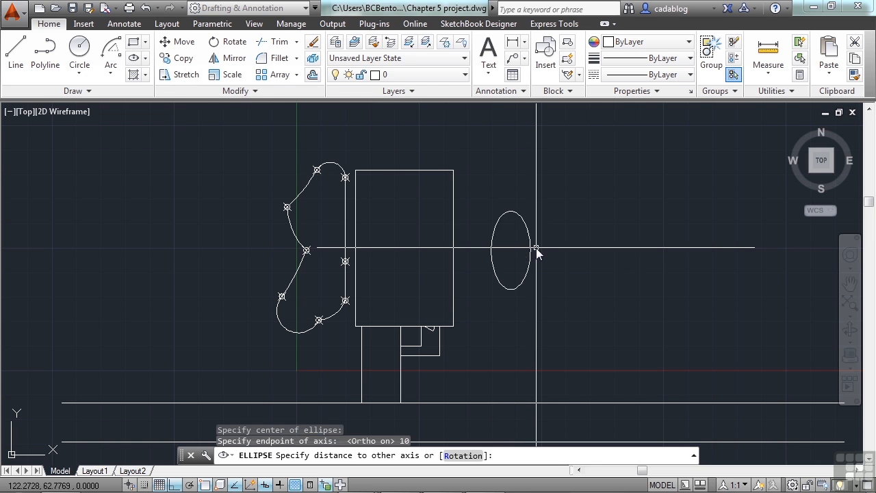
pyautogui.write('20')
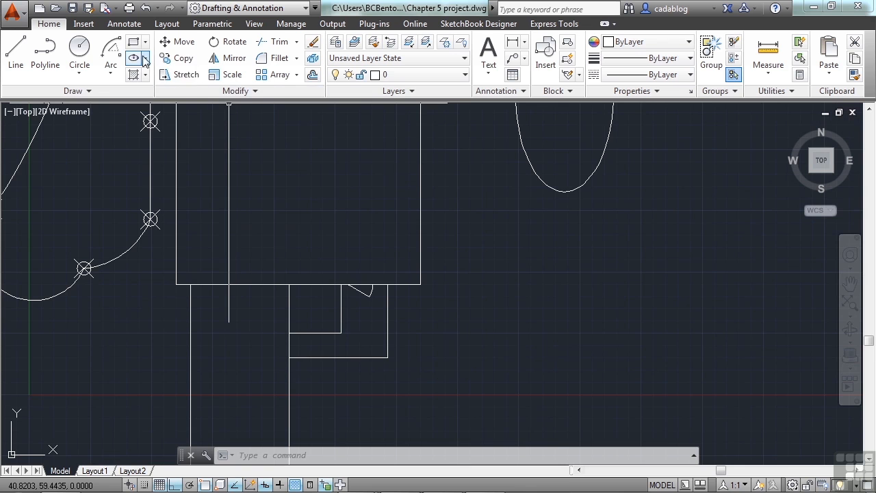
# Draw a 6-sided polygon inscribed in a circle of radius 1 below the building
pyautogui.click(145, 41)
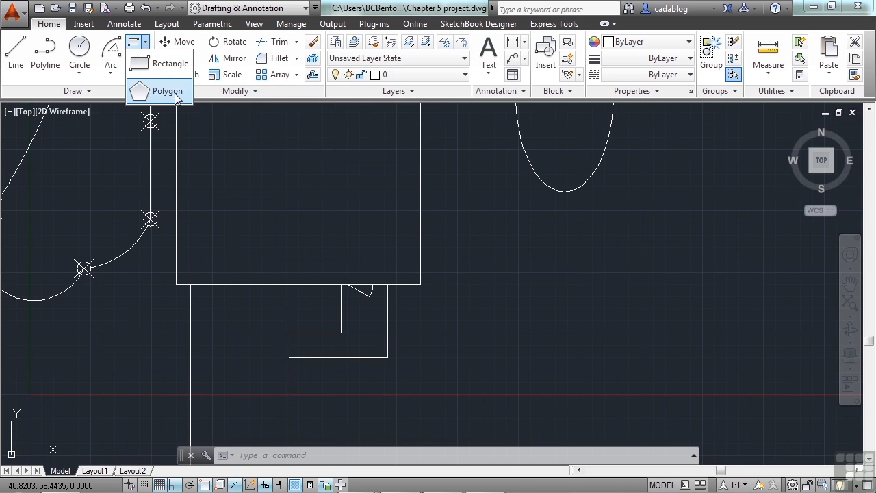
pyautogui.click(167, 90)
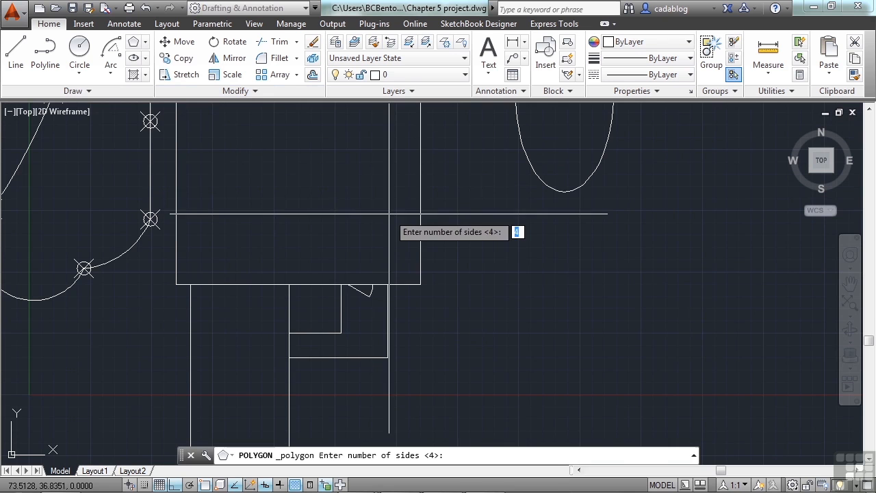
pyautogui.moveTo(517, 320)
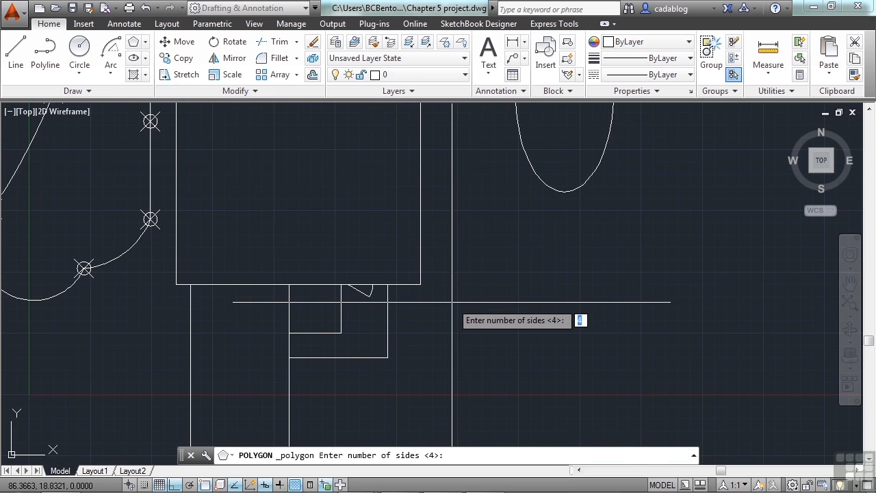
pyautogui.write('6')
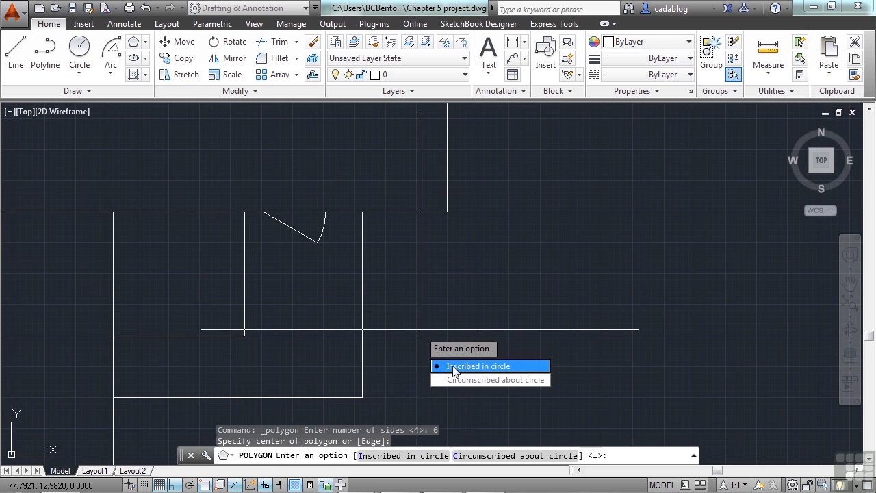
pyautogui.moveTo(490, 380)
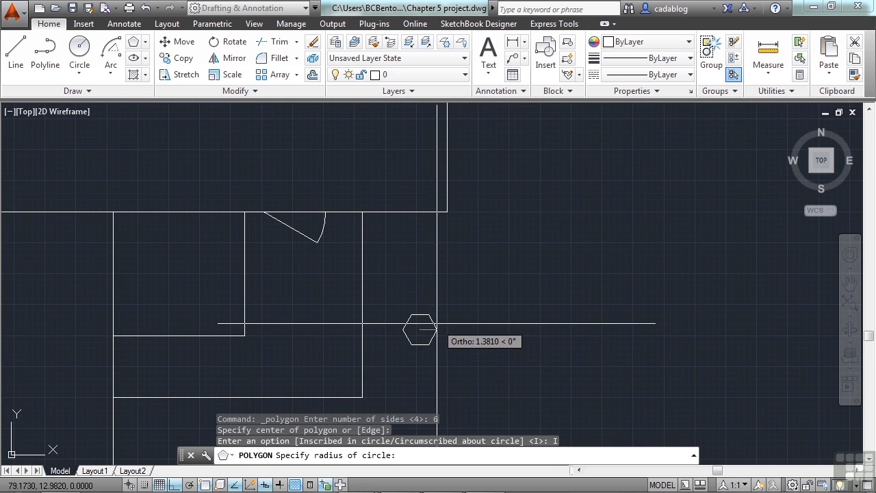
pyautogui.moveTo(431, 327)
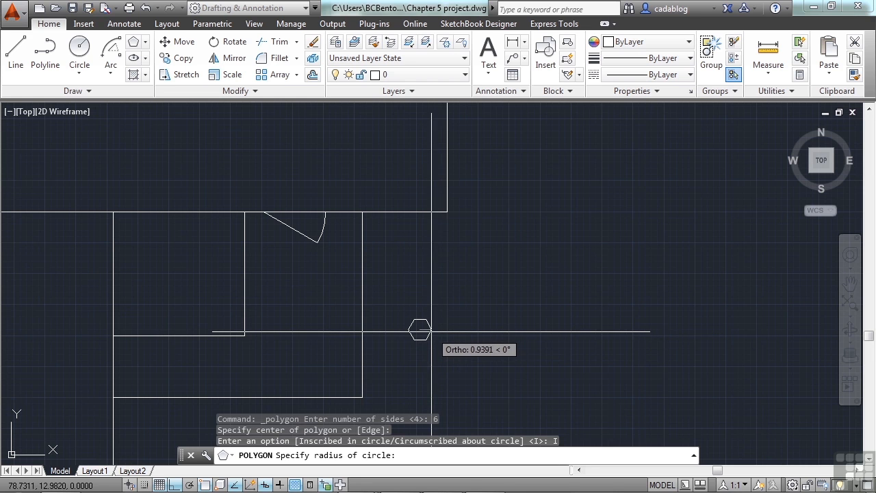
pyautogui.write('1')
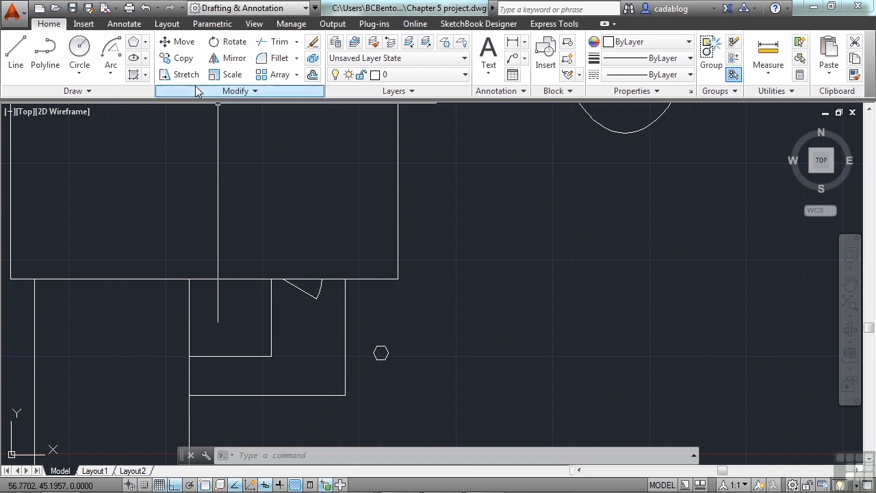
# Copy the hexagon, selecting it and setting its base point for placement
pyautogui.click(176, 58)
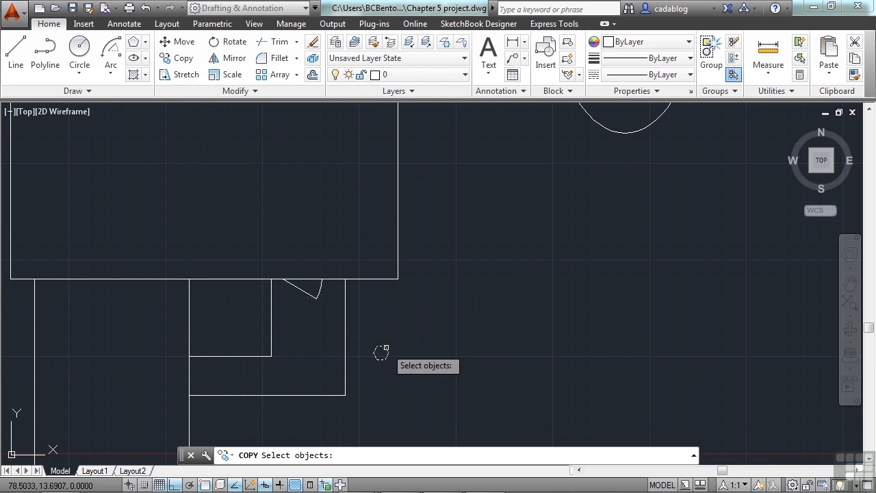
pyautogui.click(380, 353)
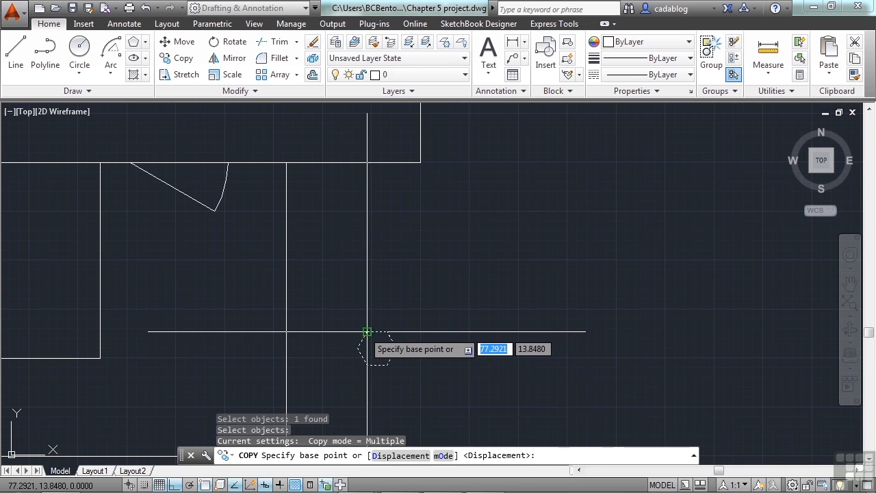
pyautogui.click(367, 332)
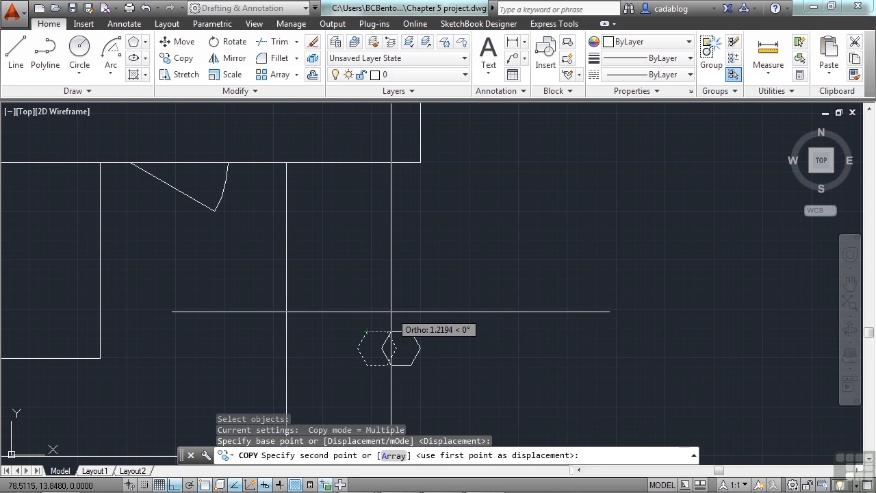